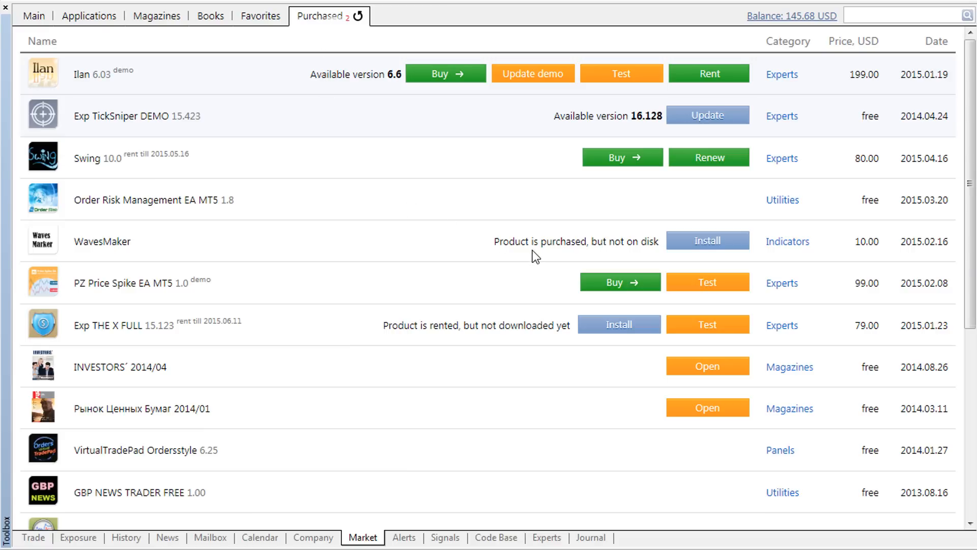
{"action": "mouse_move", "coordinate": [437, 342]}
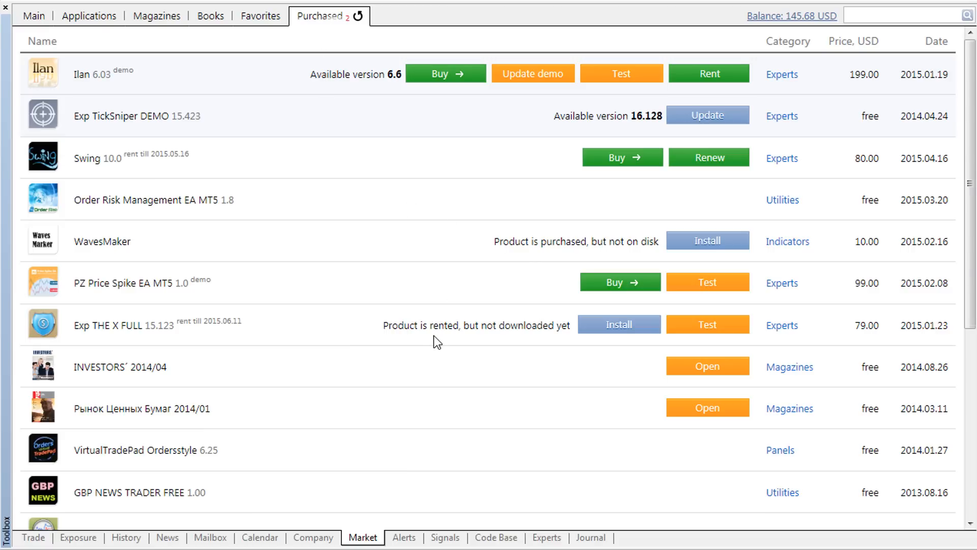
{"action": "mouse_move", "coordinate": [574, 250]}
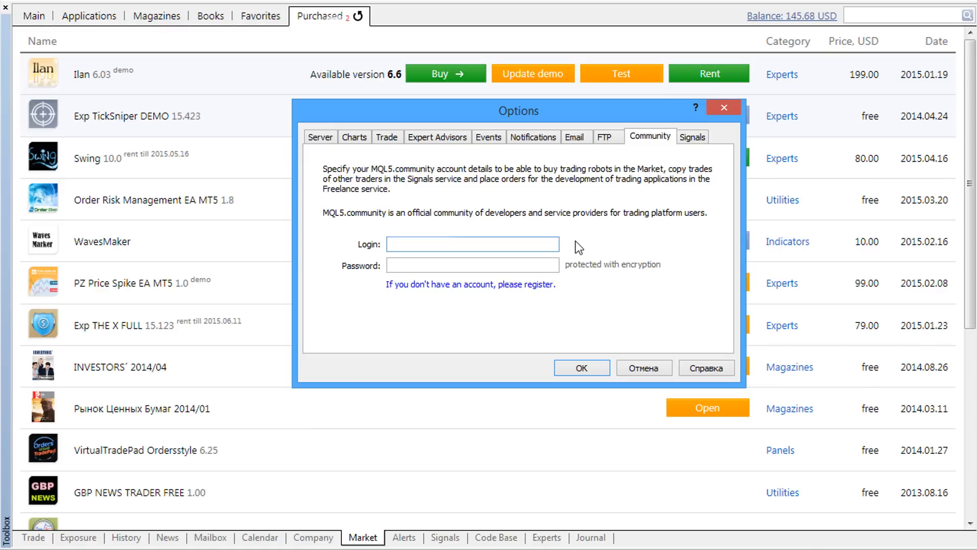
Step: Save the MQL5.community login 'John_Smith' and password in Options and confirm
{"action": "type", "text": "John_Smith"}
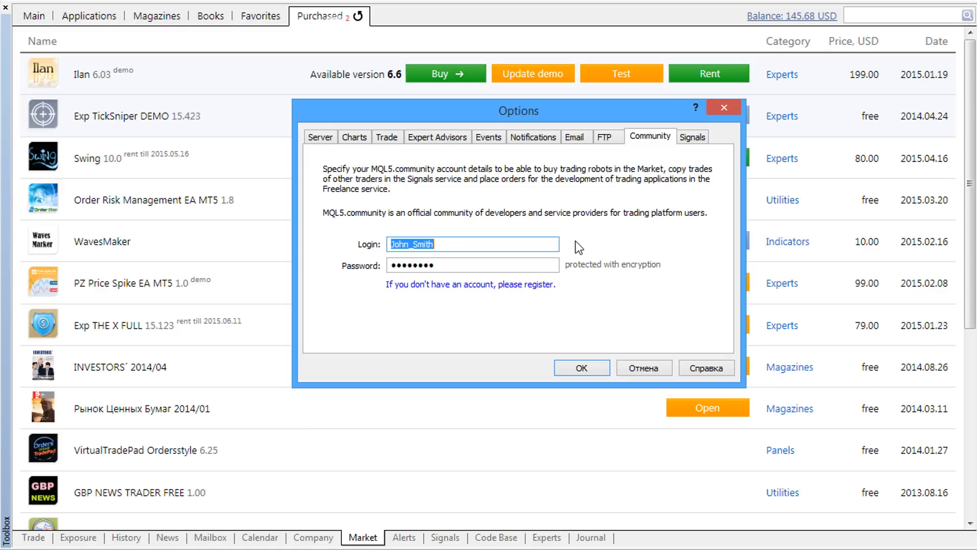
{"action": "left_click", "coordinate": [582, 368]}
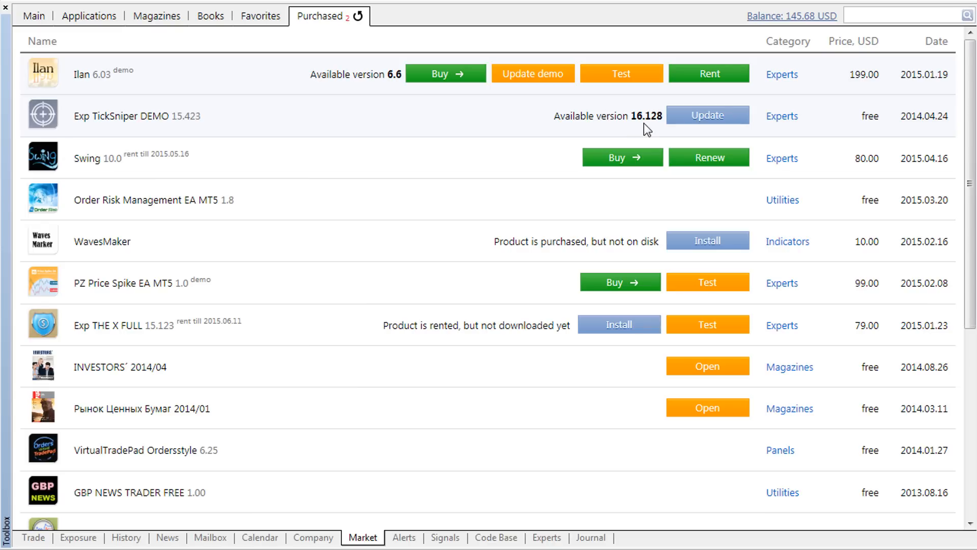
{"action": "mouse_move", "coordinate": [707, 123]}
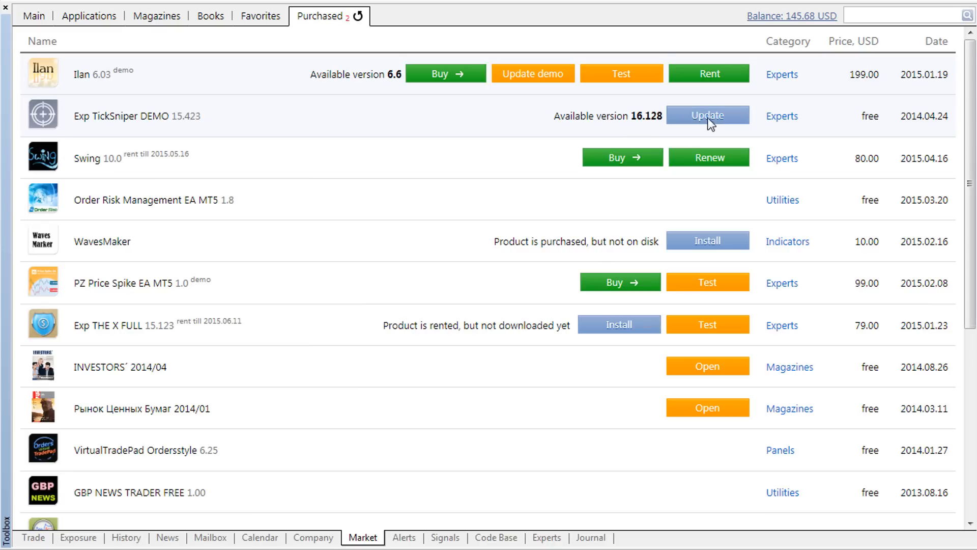
Step: Update Exp TickSniper DEMO to version 16.128 from the Purchased list
{"action": "left_click", "coordinate": [708, 115]}
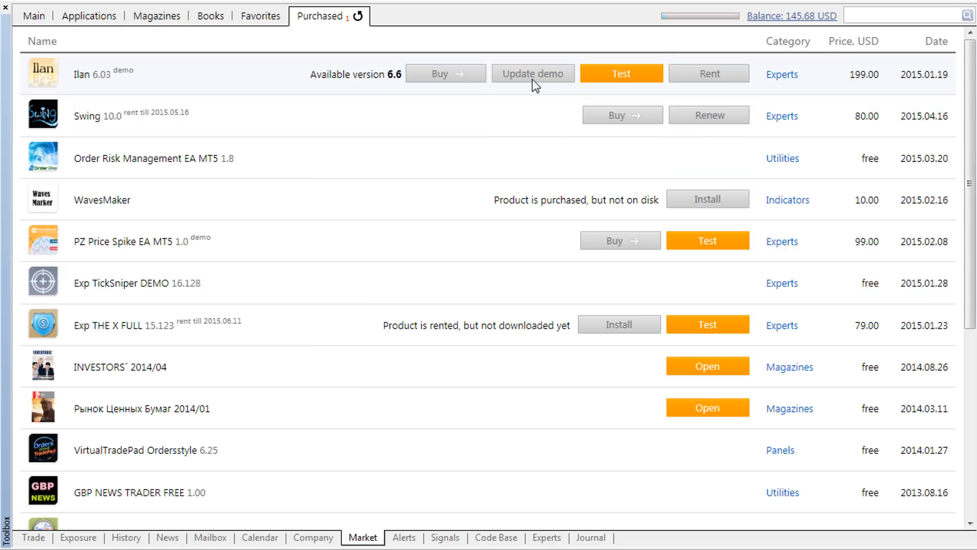
{"action": "left_click", "coordinate": [357, 16]}
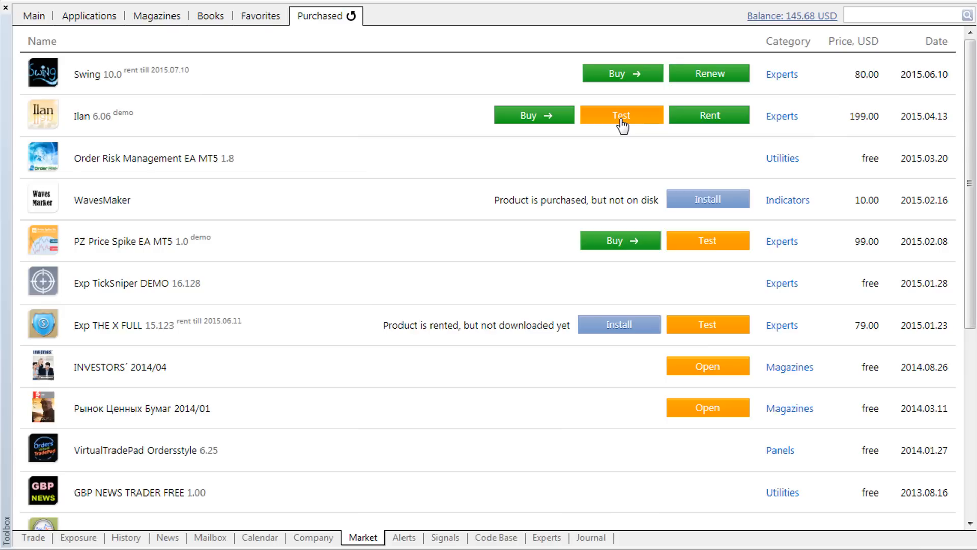
{"action": "mouse_move", "coordinate": [708, 116]}
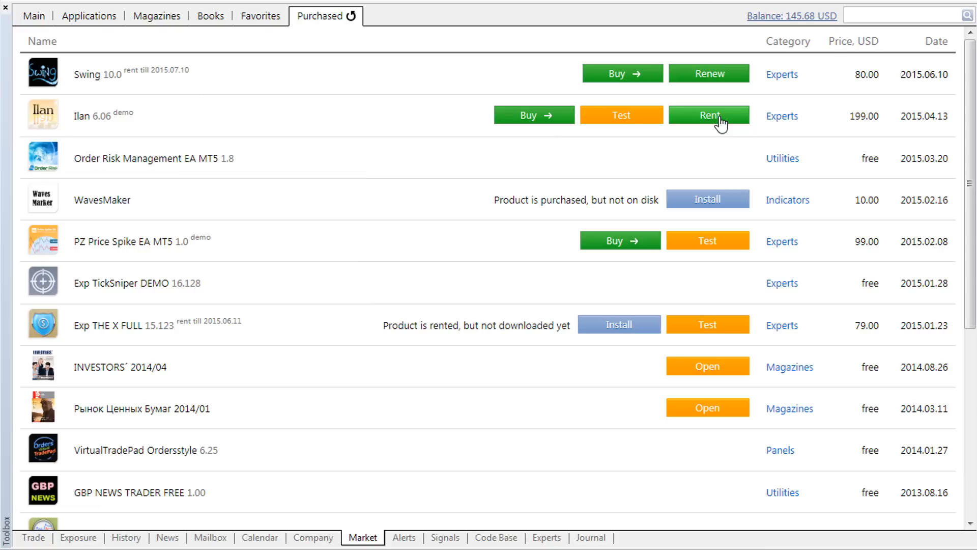
{"action": "mouse_move", "coordinate": [708, 73]}
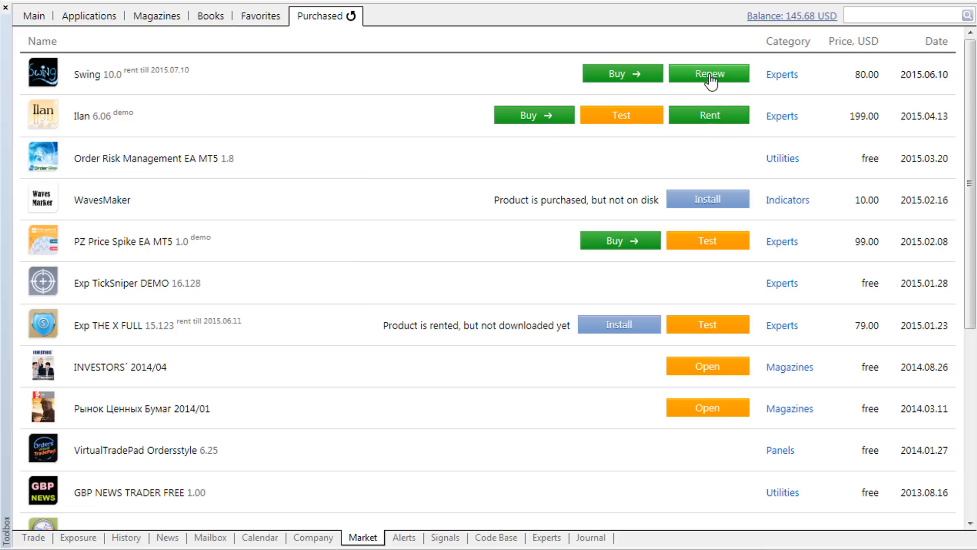
Step: Renew the Swing rental for one month at 80 USD, paying from the MQL5 balance with the password
{"action": "left_click", "coordinate": [708, 74]}
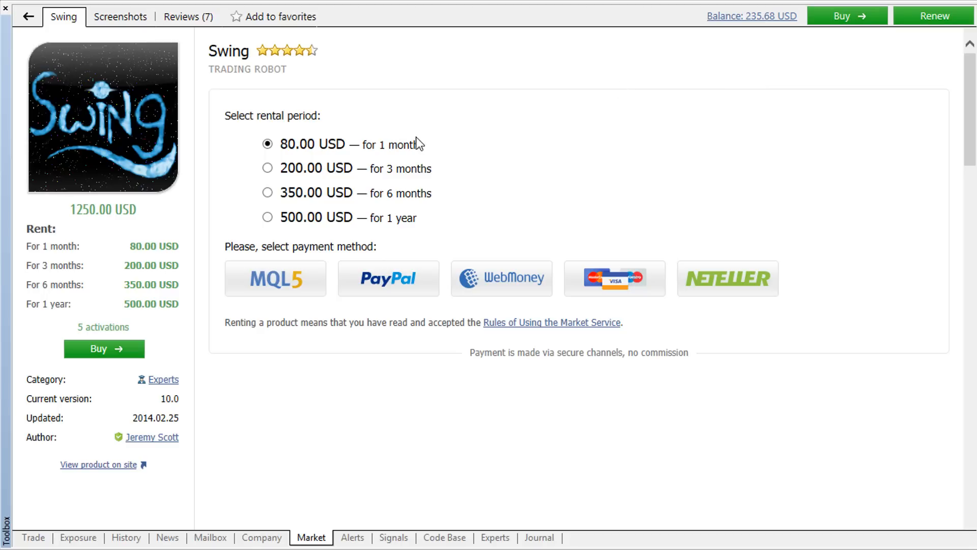
{"action": "left_click", "coordinate": [275, 278]}
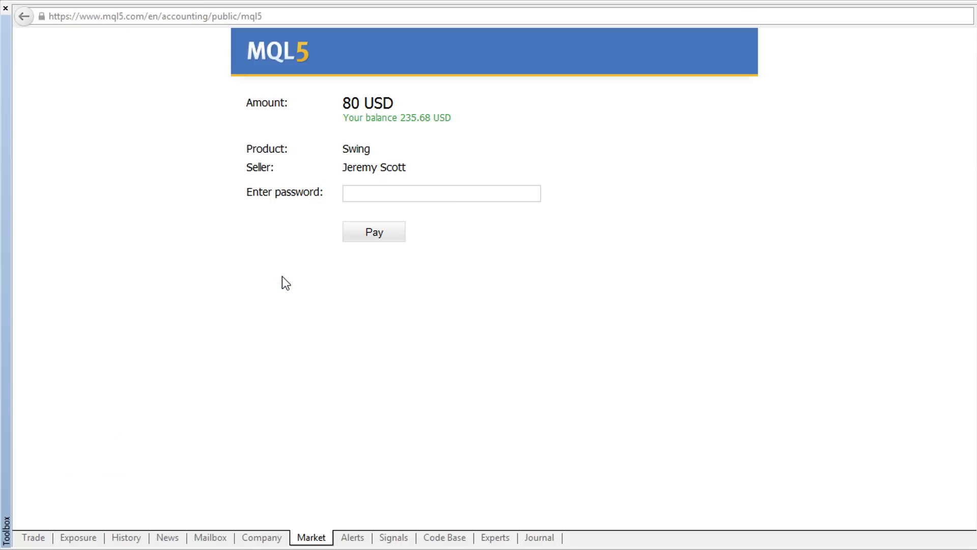
{"action": "left_click", "coordinate": [441, 192]}
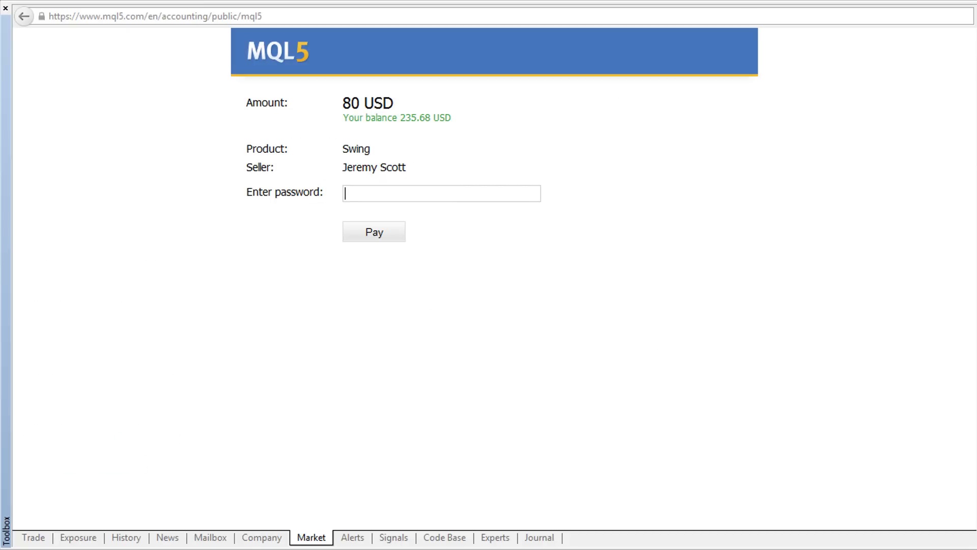
{"action": "type", "text": "password"}
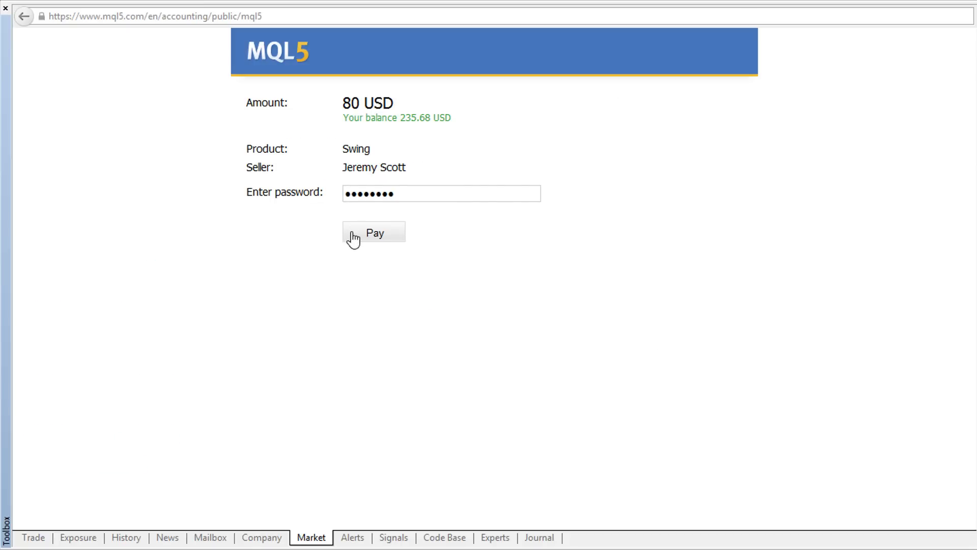
{"action": "left_click", "coordinate": [374, 232]}
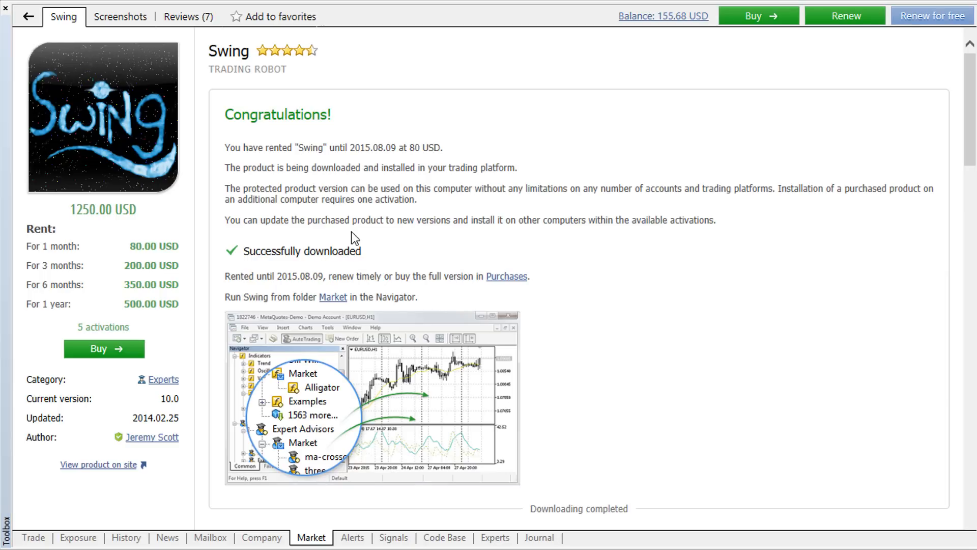
{"action": "mouse_move", "coordinate": [29, 16]}
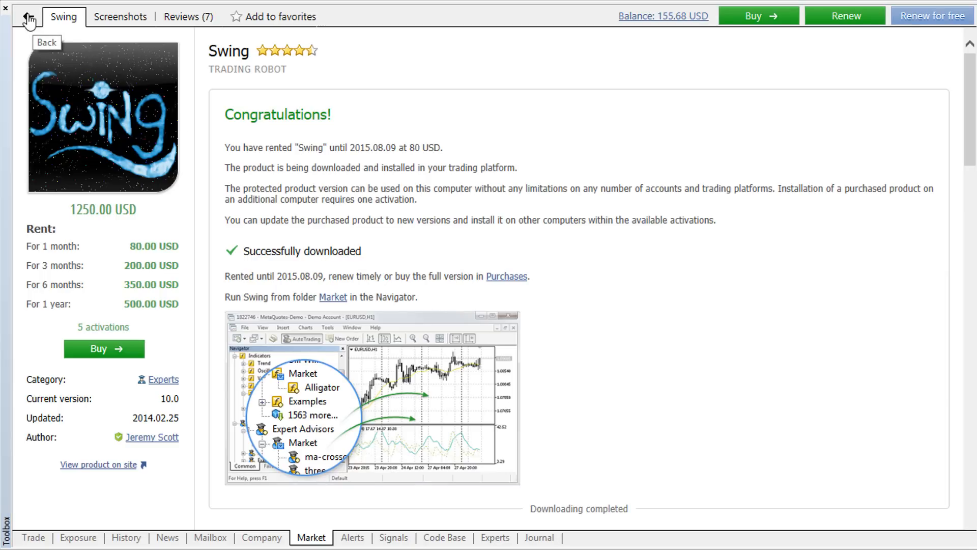
Step: Return to Purchased and check Swing under Expert Advisors > Market in the Navigator
{"action": "left_click", "coordinate": [27, 17]}
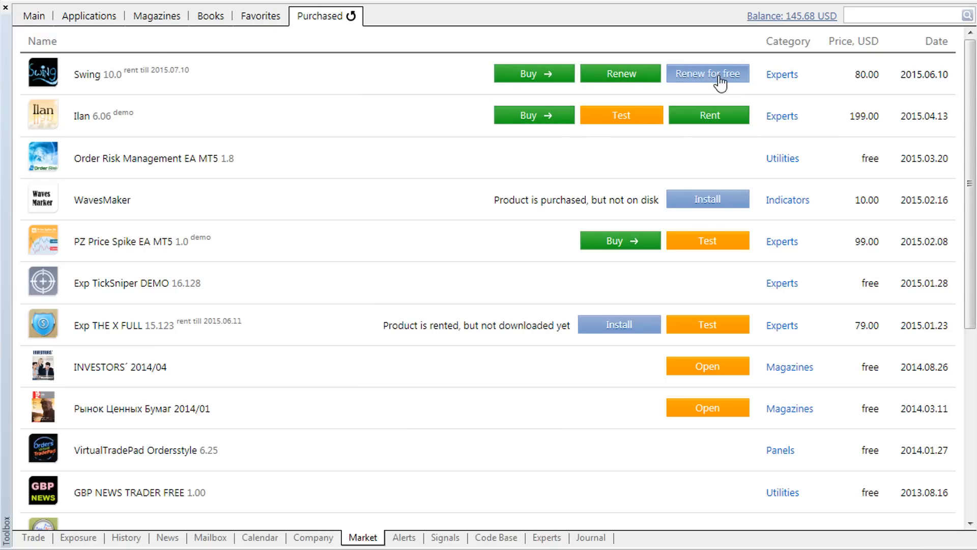
{"action": "mouse_move", "coordinate": [533, 74]}
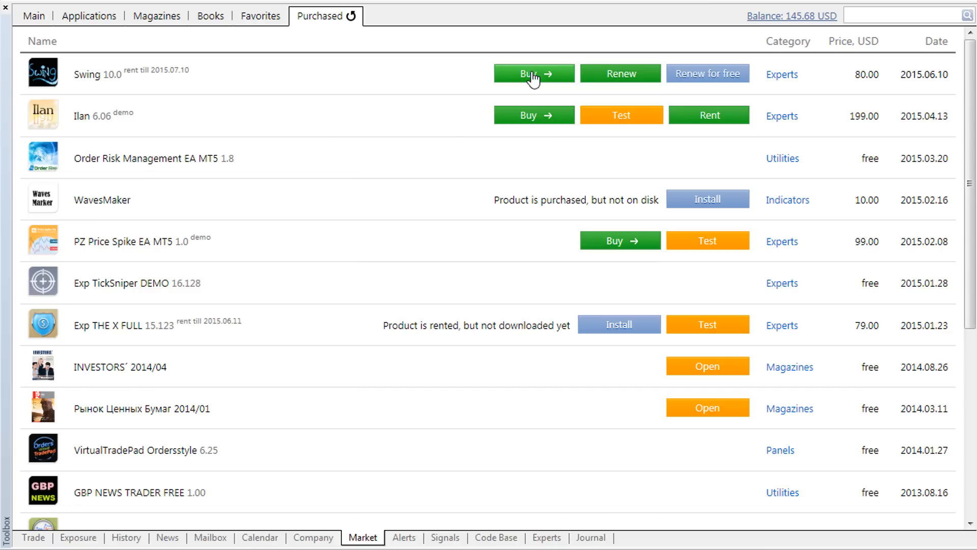
{"action": "left_click", "coordinate": [534, 73]}
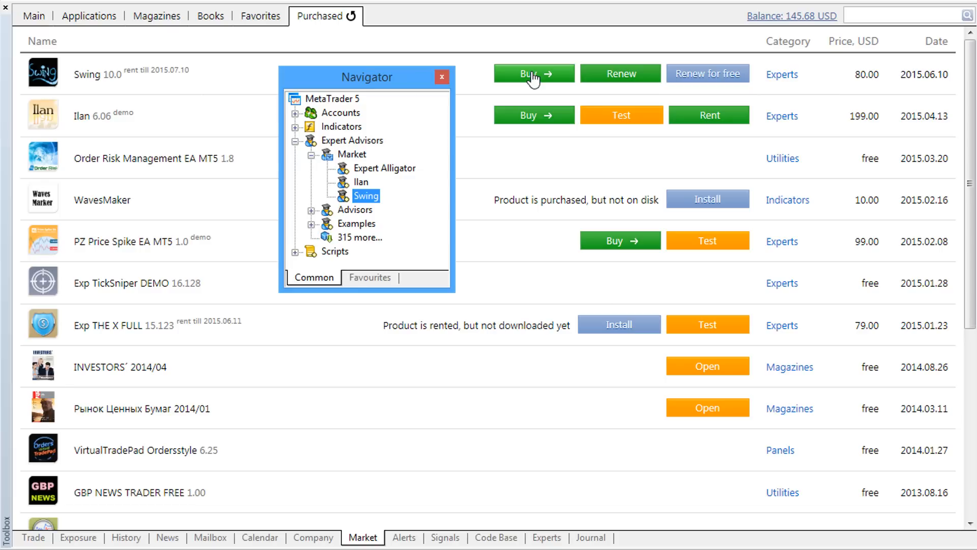
Step: Close the Navigator so the Purchased list reloads with Swing's rental shown
{"action": "left_click", "coordinate": [442, 76]}
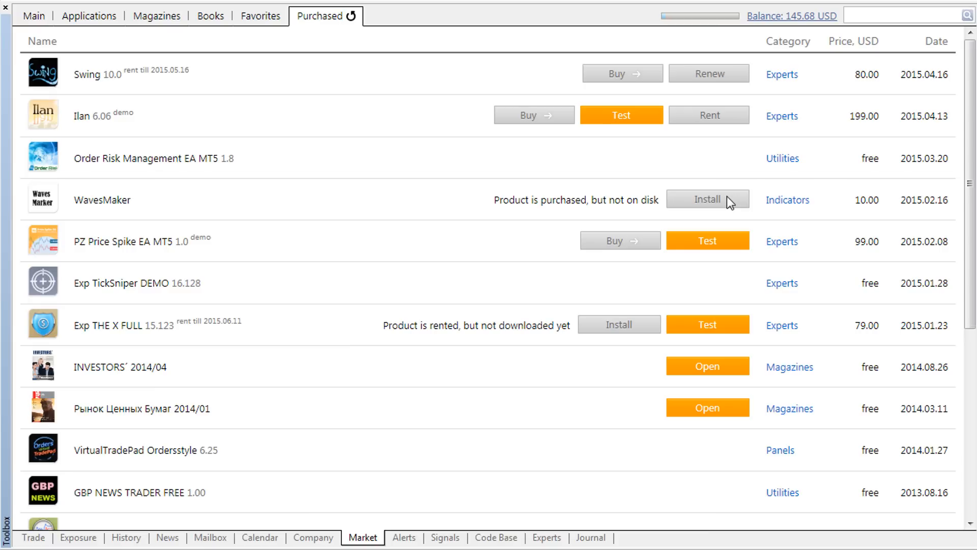
Step: Install the WavesMaker 2.0 indicator and go to the Market's main storefront
{"action": "left_click", "coordinate": [707, 199]}
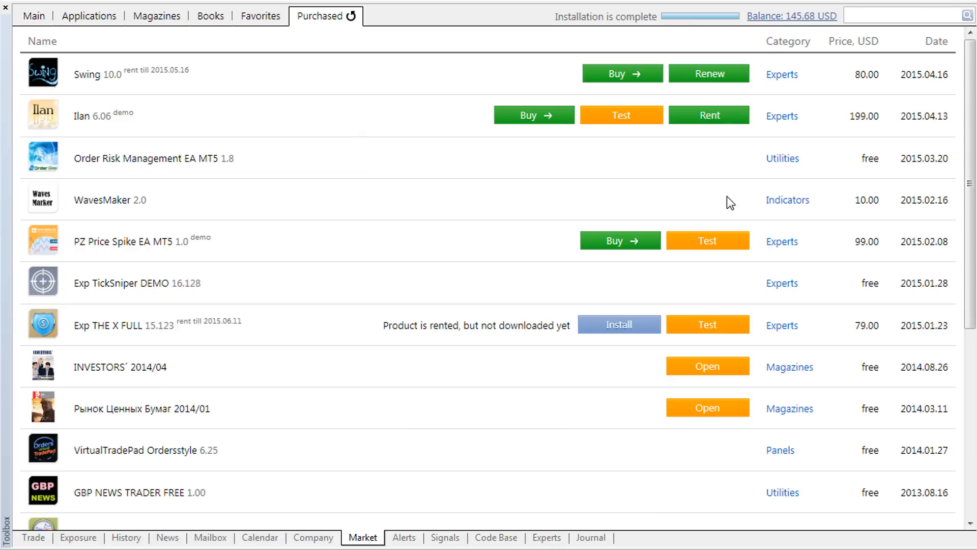
{"action": "mouse_move", "coordinate": [749, 273]}
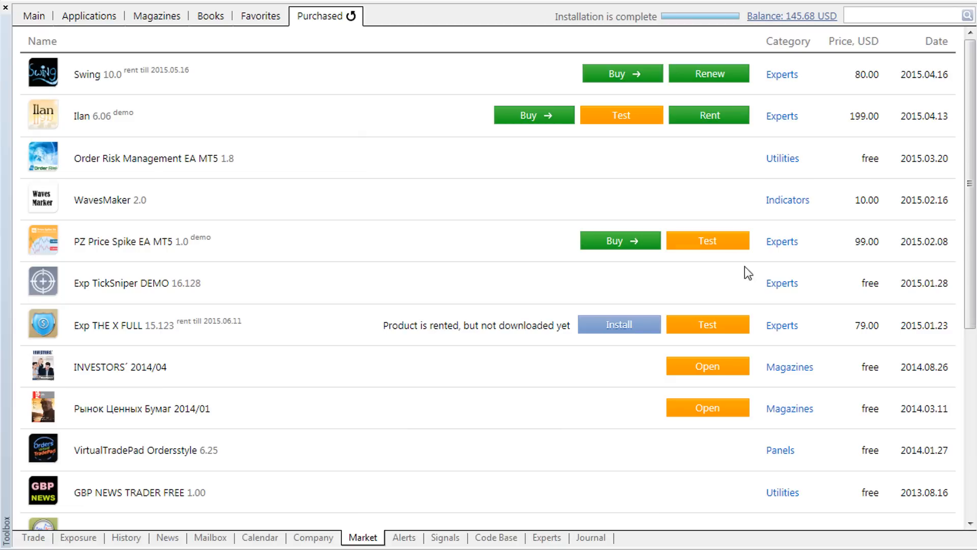
{"action": "mouse_move", "coordinate": [738, 368]}
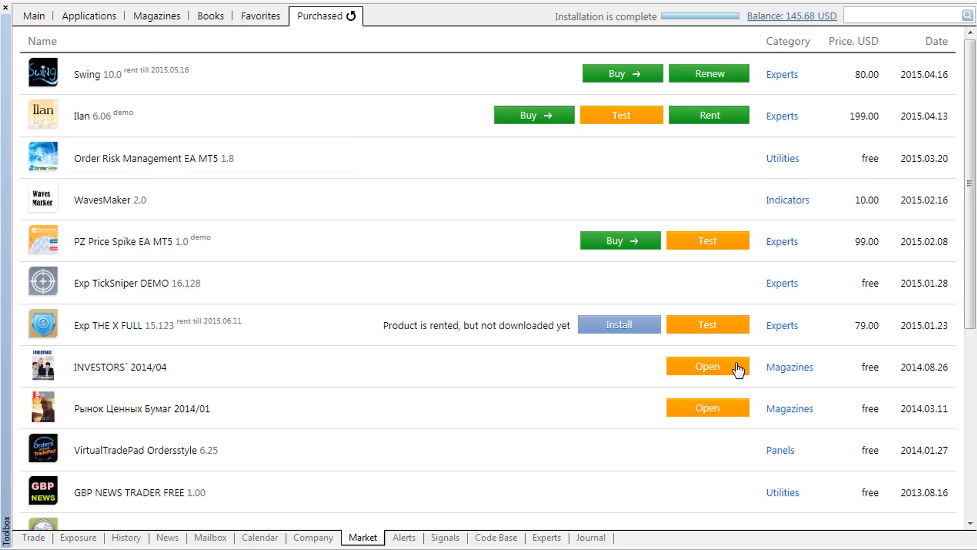
{"action": "left_click", "coordinate": [34, 16]}
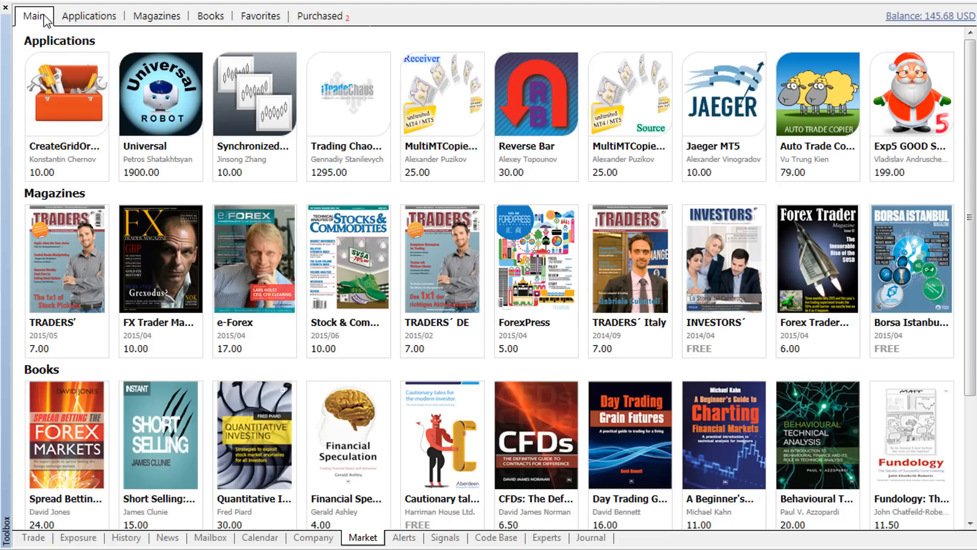